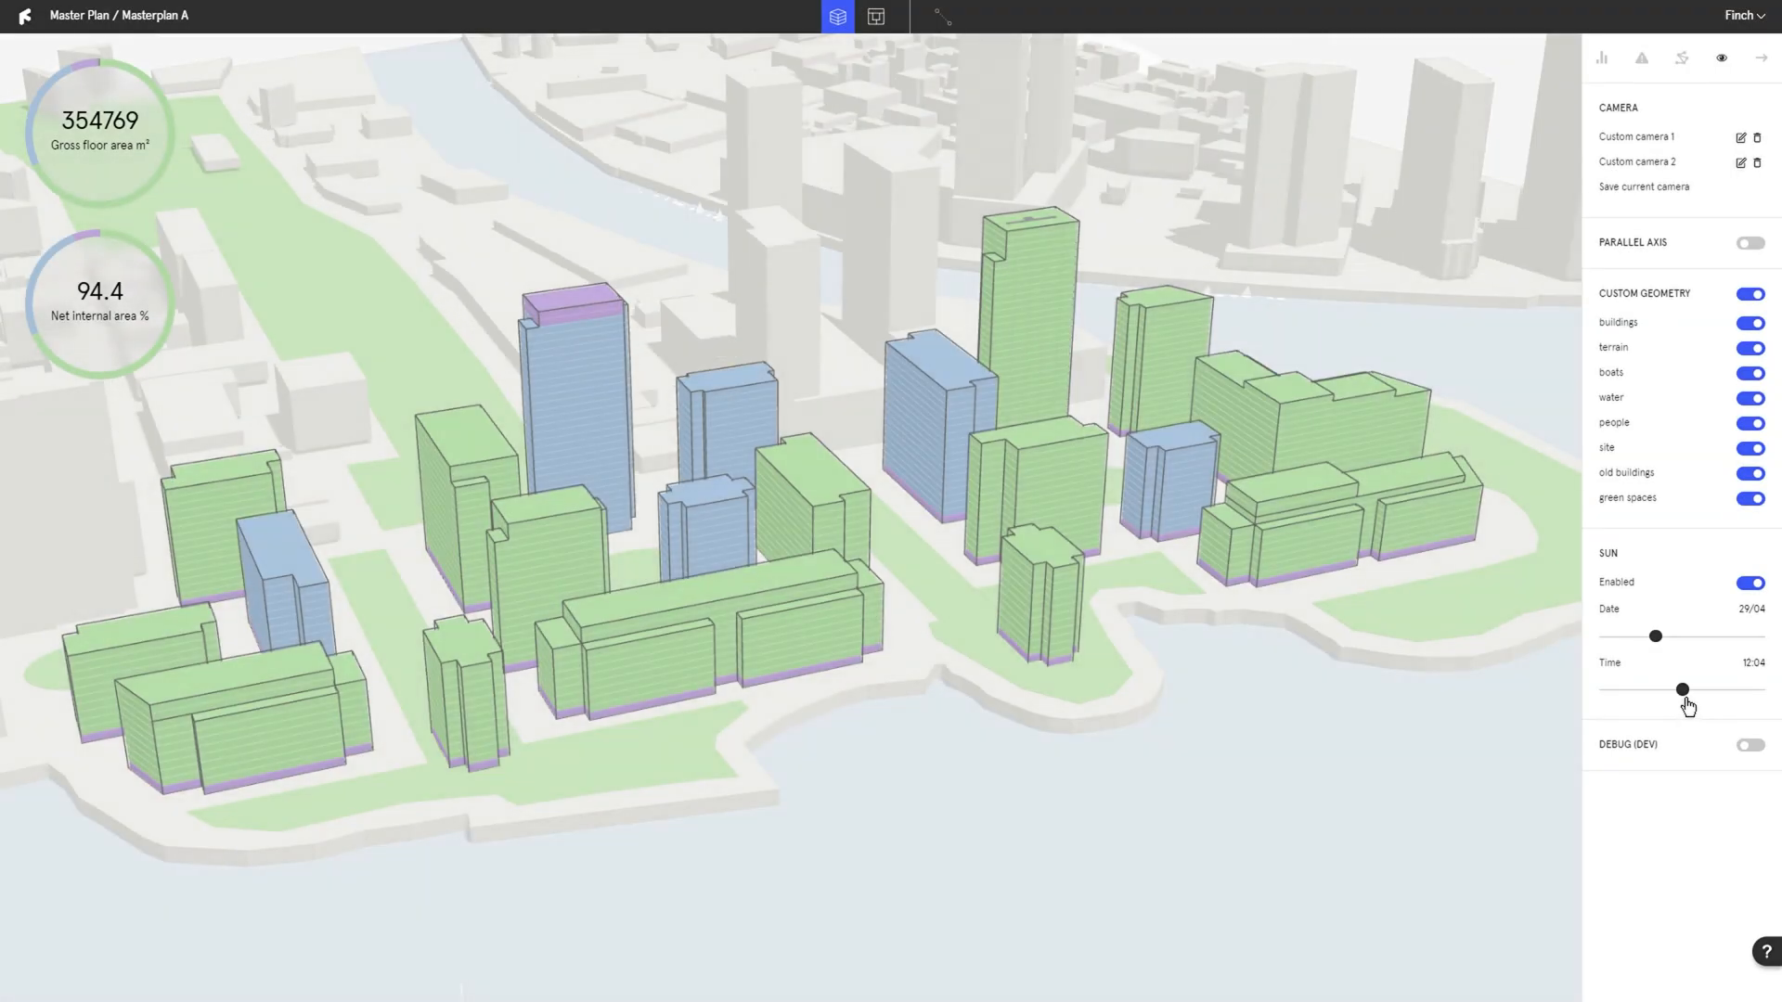
Sync the Rhino building masses to Finch and view the Masterplan B variant at 410688 m² GFA.
drag(1683, 690, 1720, 691)
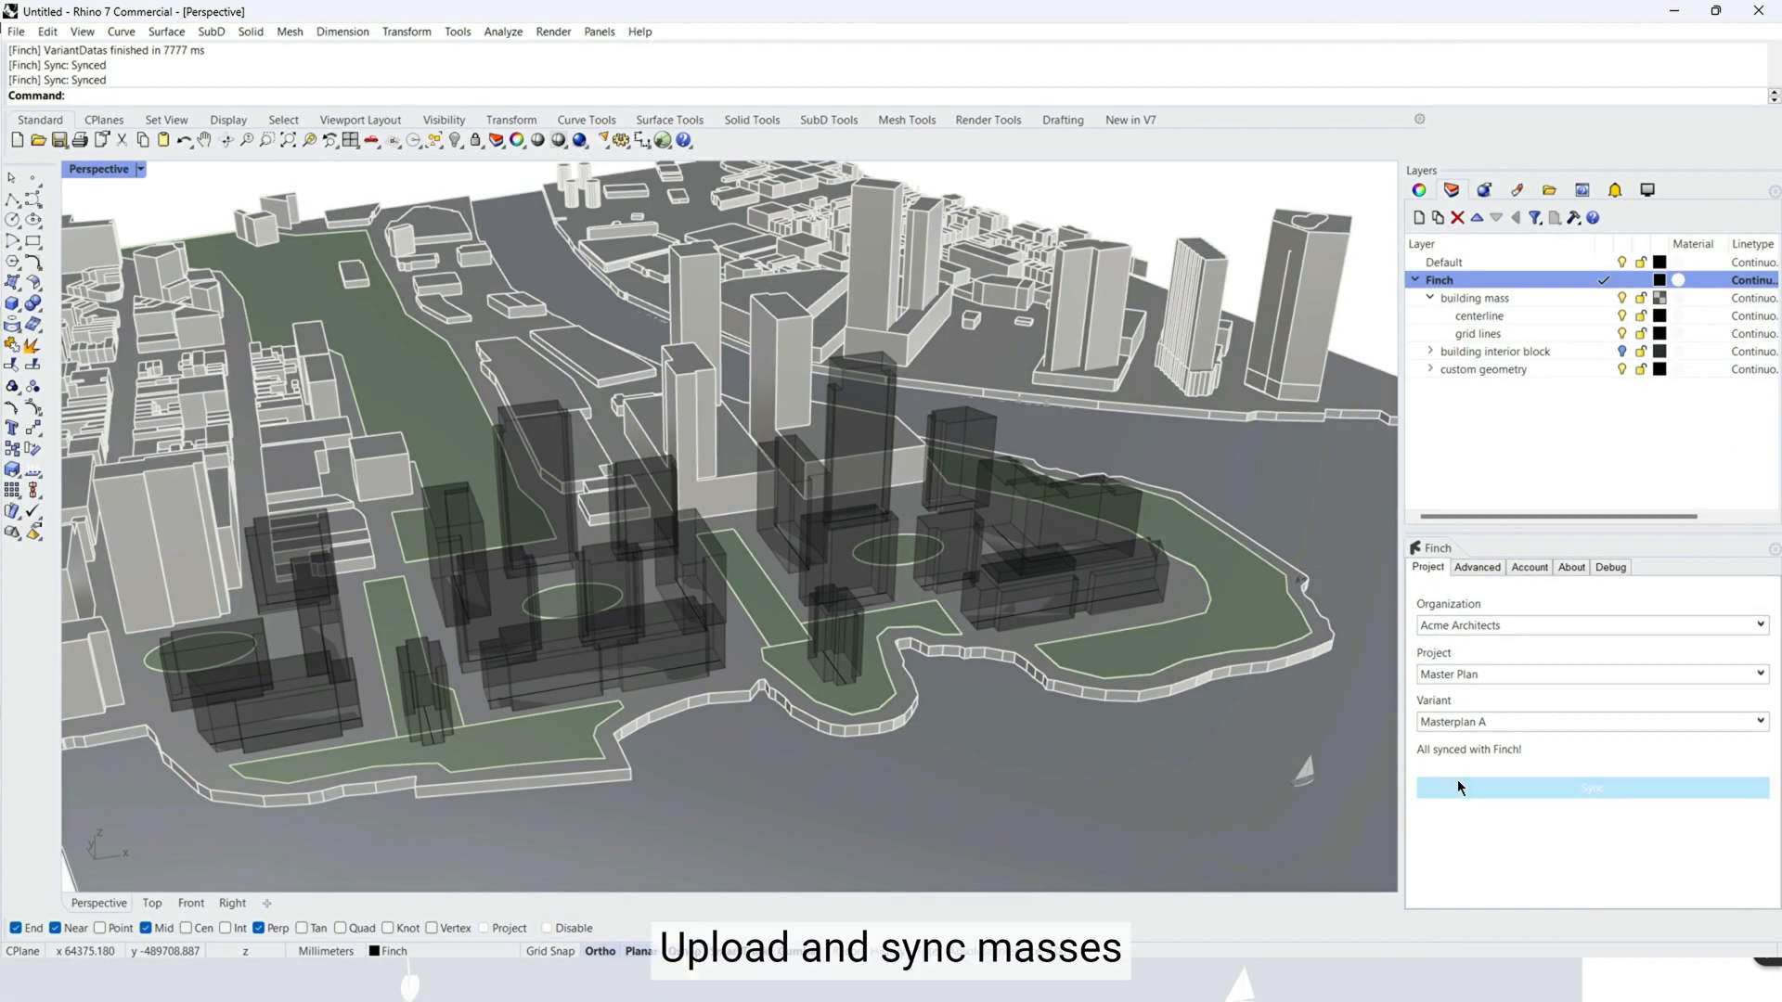
click(1592, 787)
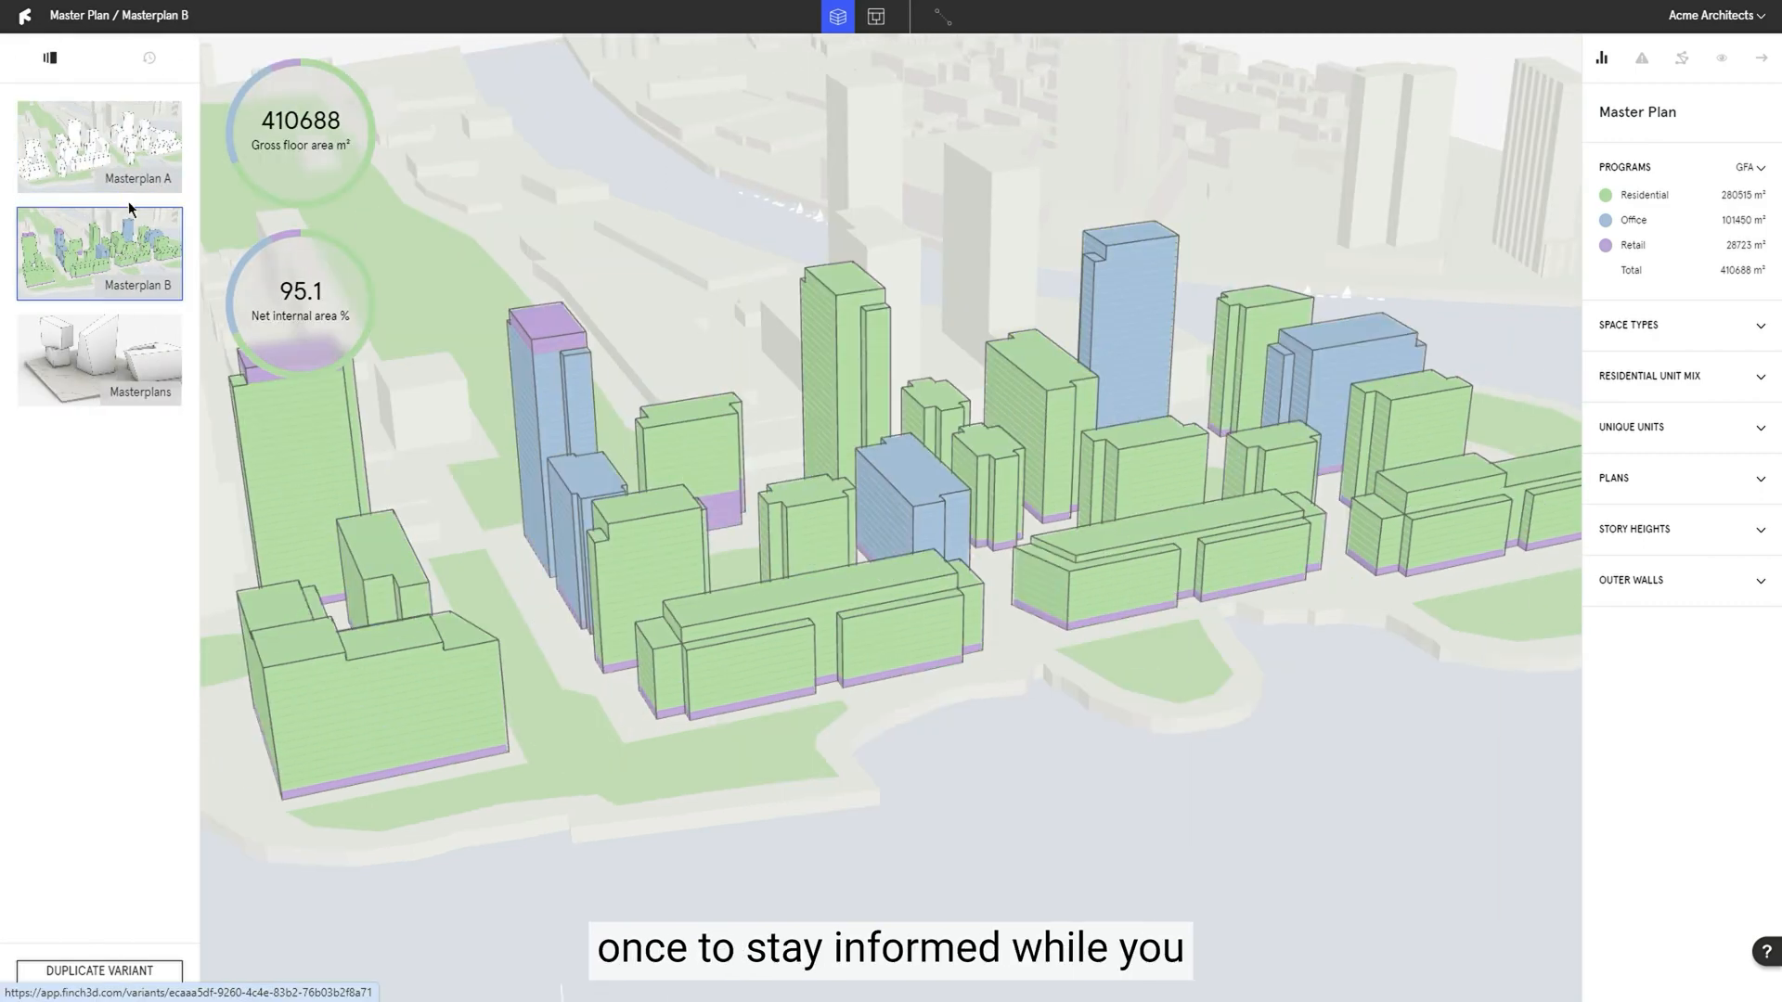
Switch to the Masterplan A variant so its green tower massing returns to Rhino for editing.
click(104, 145)
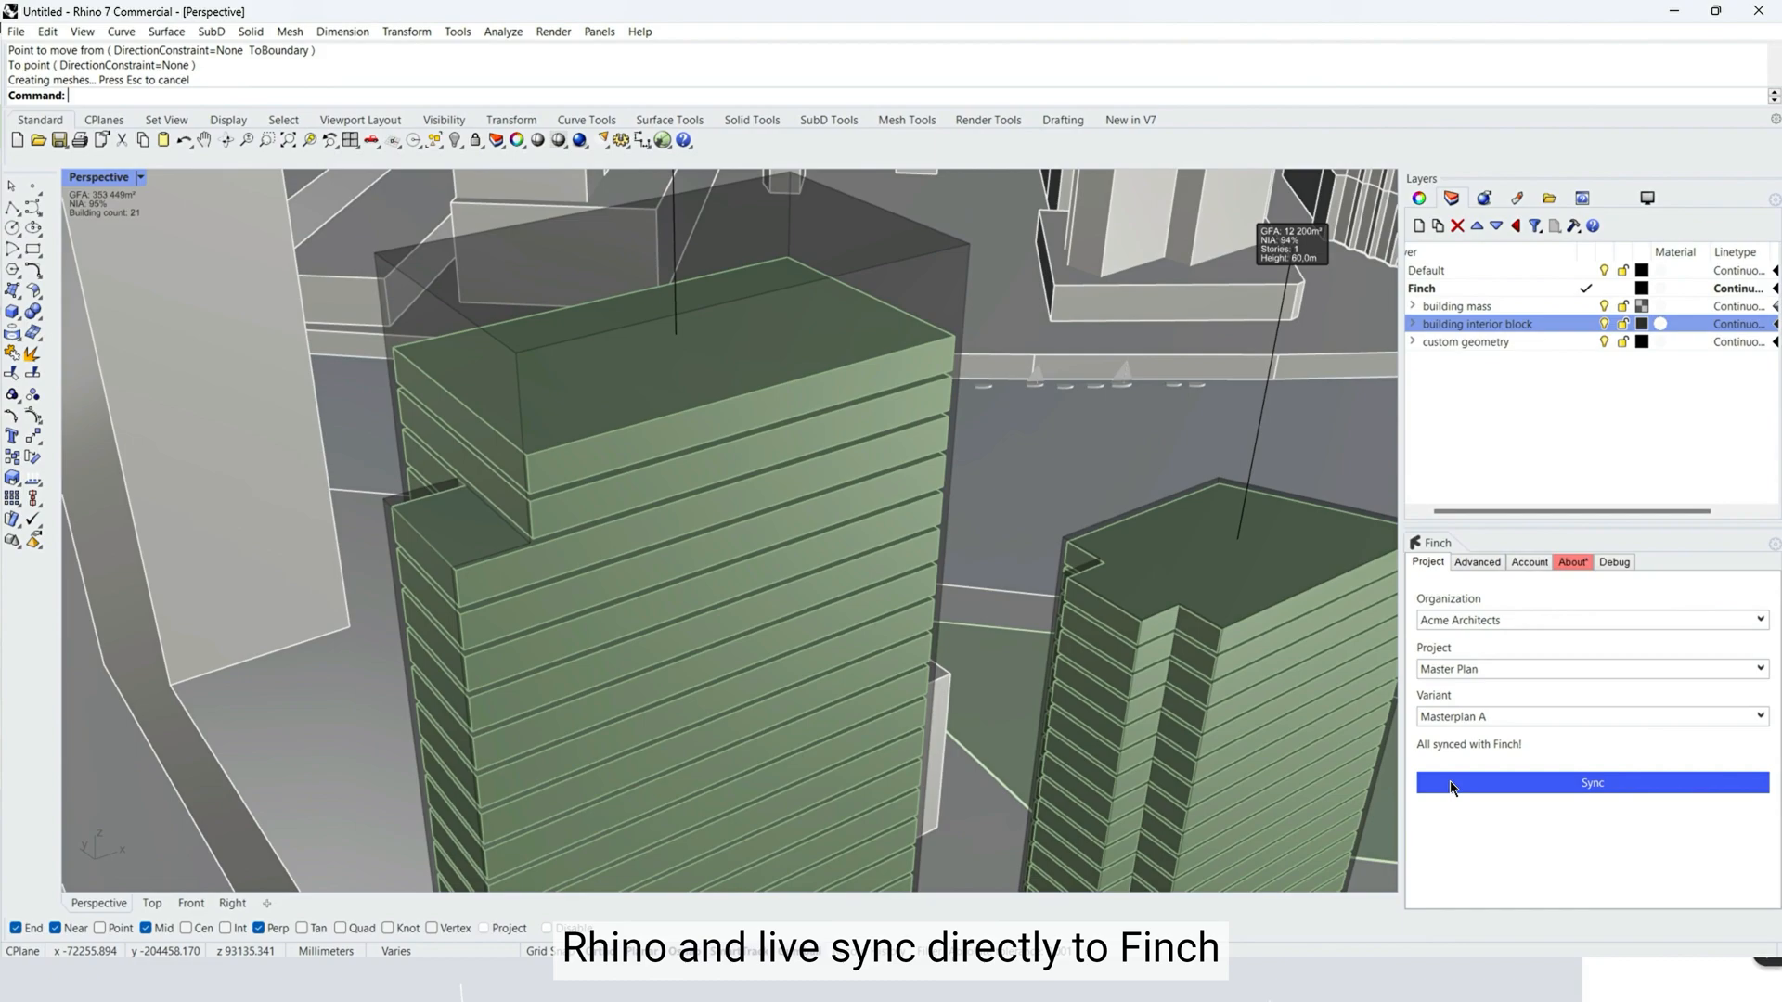
Sync the revised massing to Finch and bring up the empty story-18 residential floorplate in plan.
click(1593, 782)
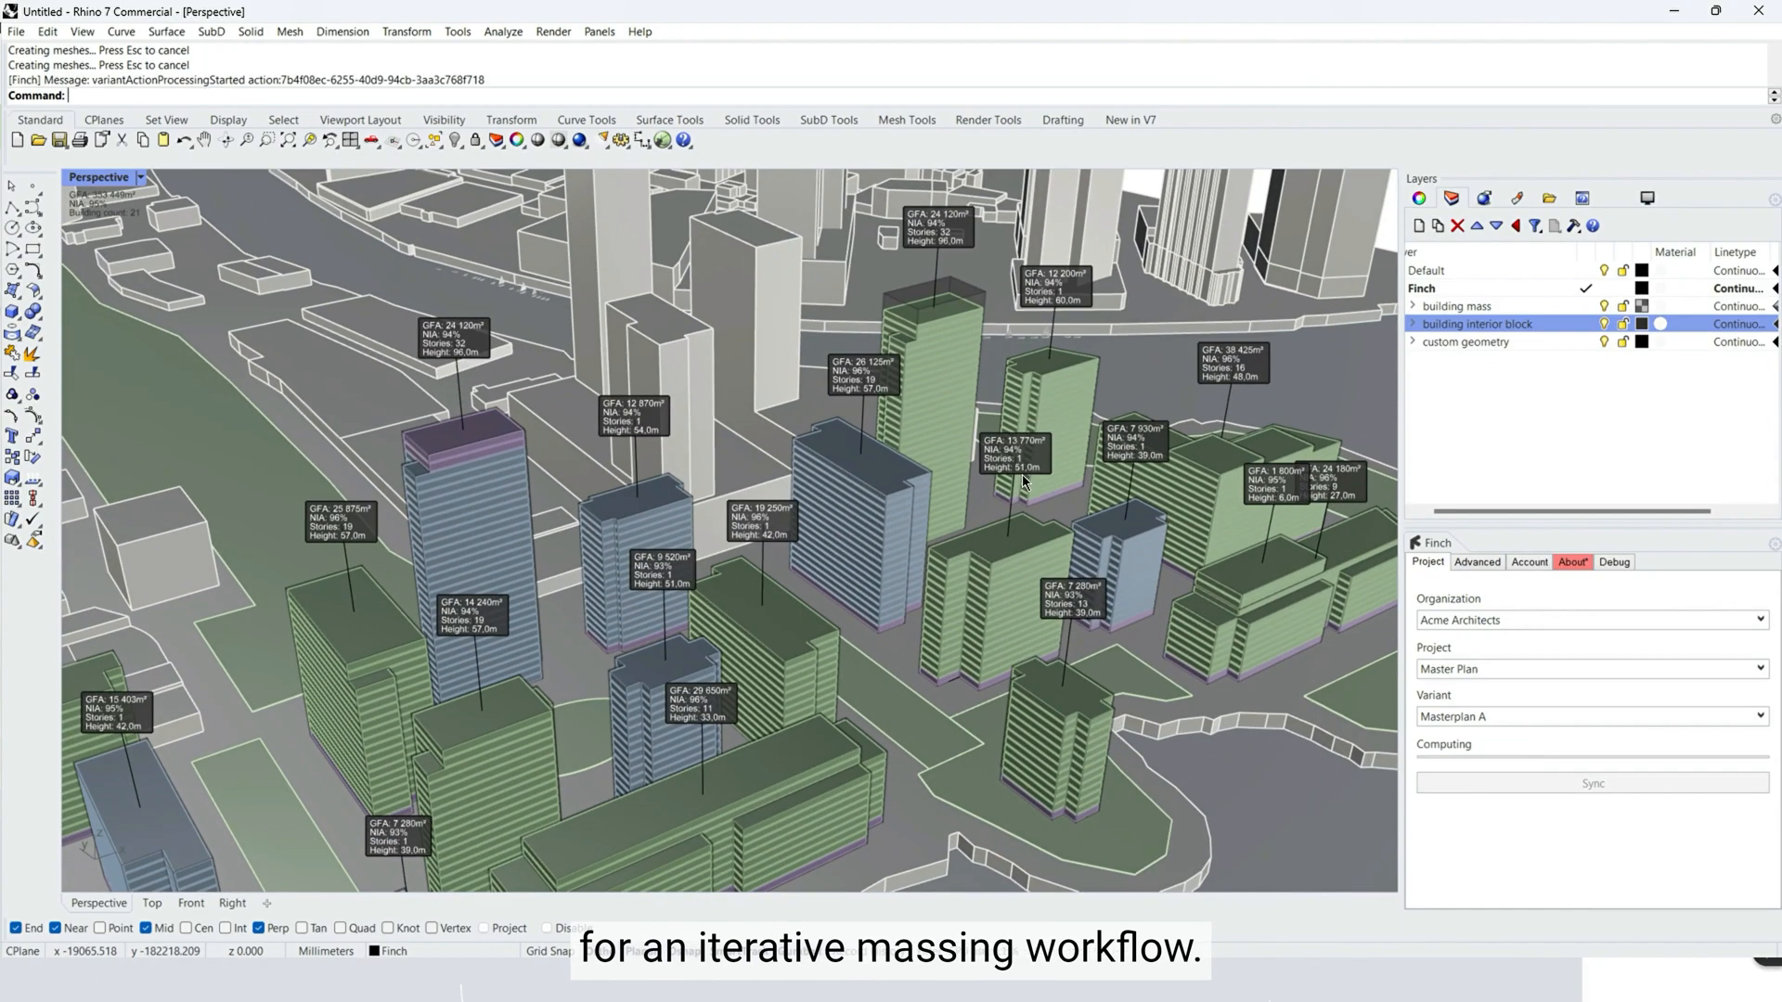
click(1593, 783)
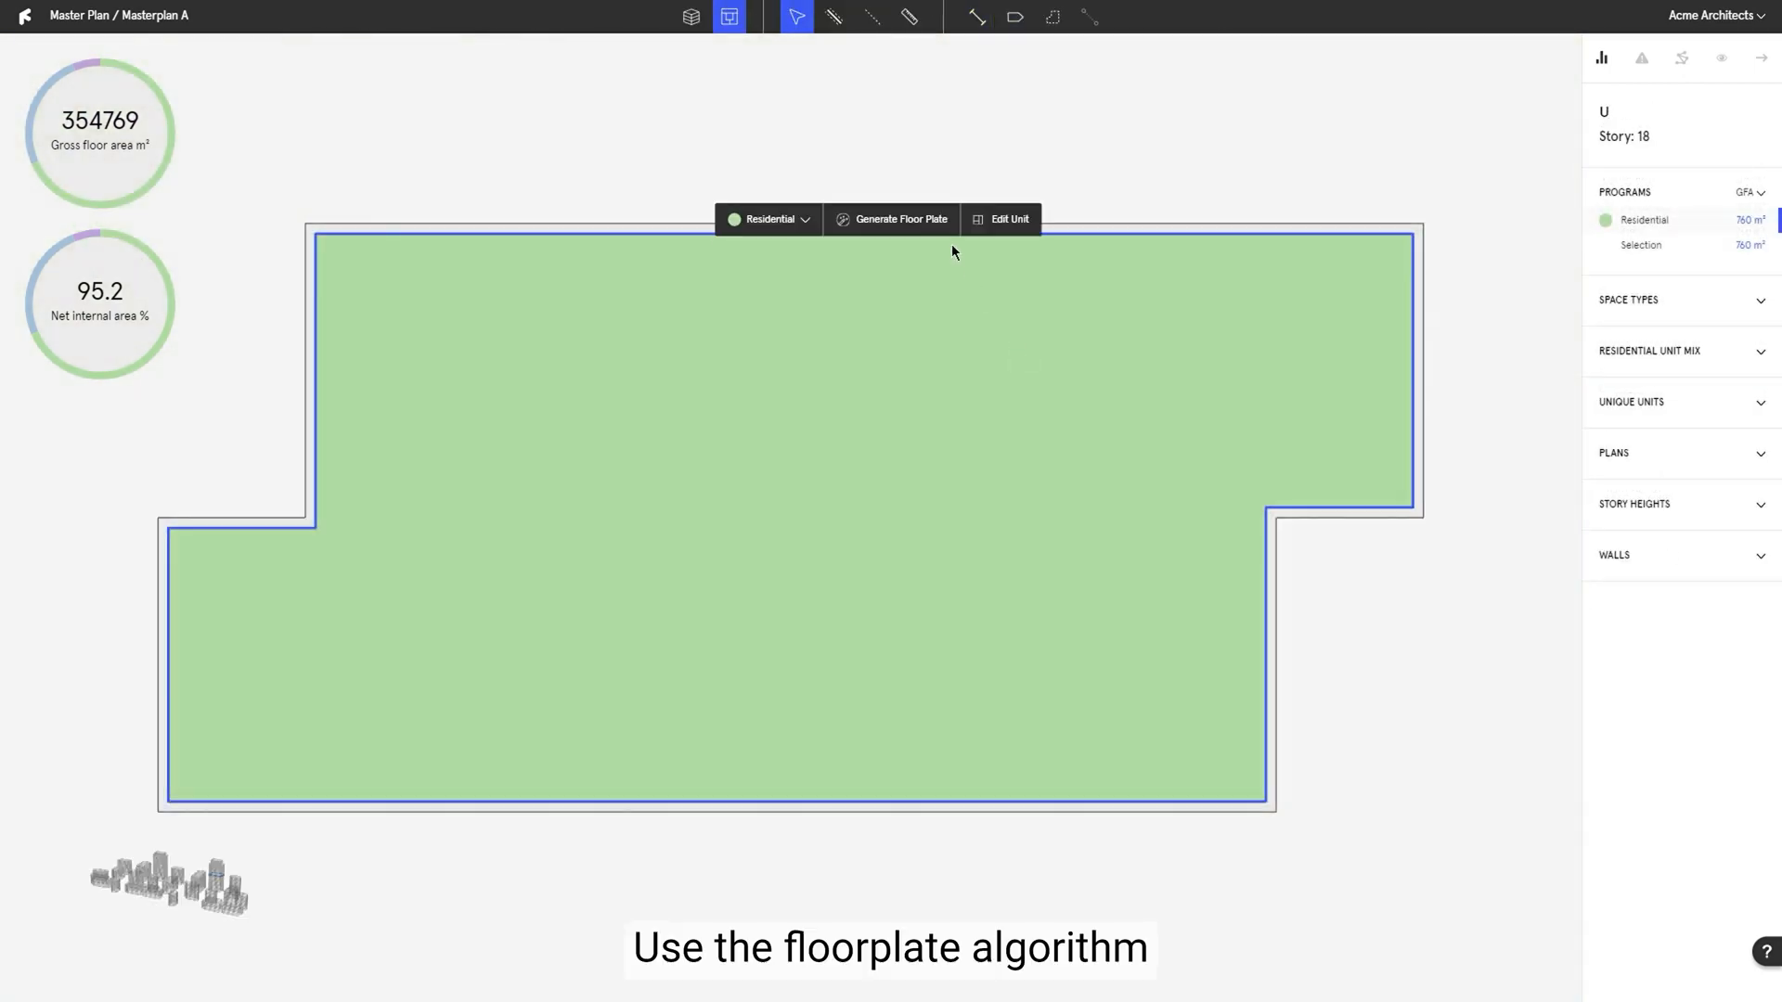
Generate a unit layout for story 18 with tuned daylight weight, yielding 57–104 m² units around a core.
click(902, 219)
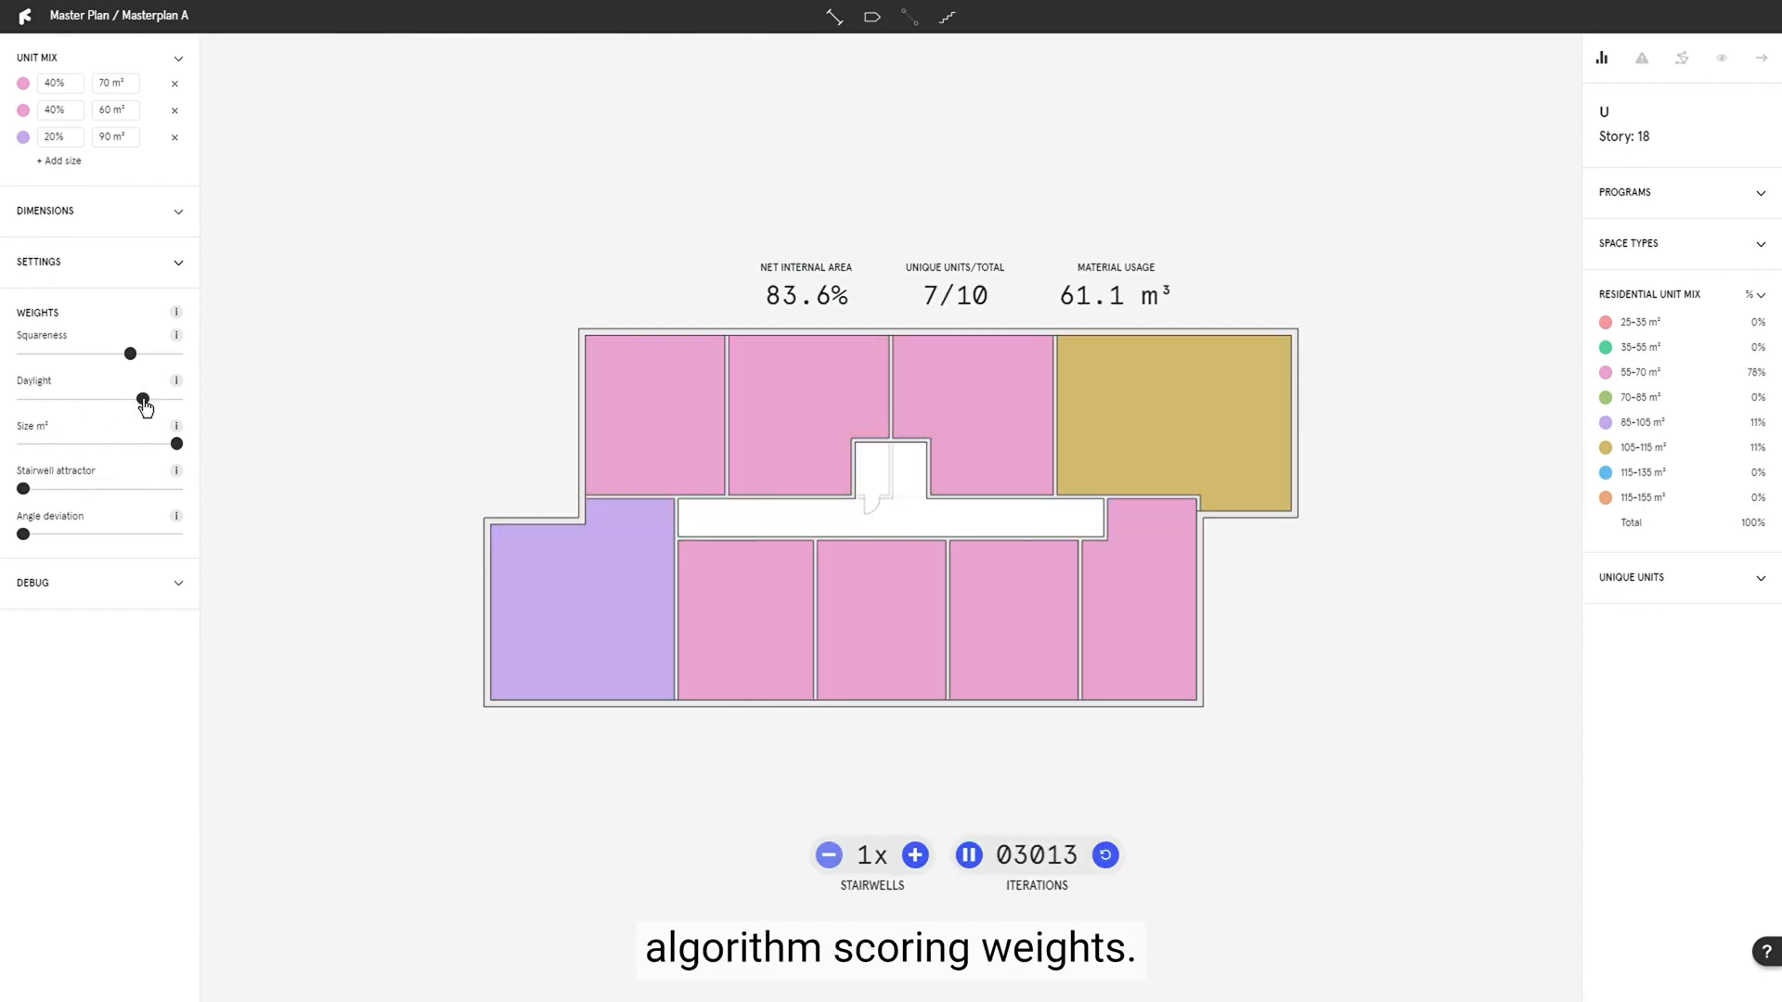
click(969, 854)
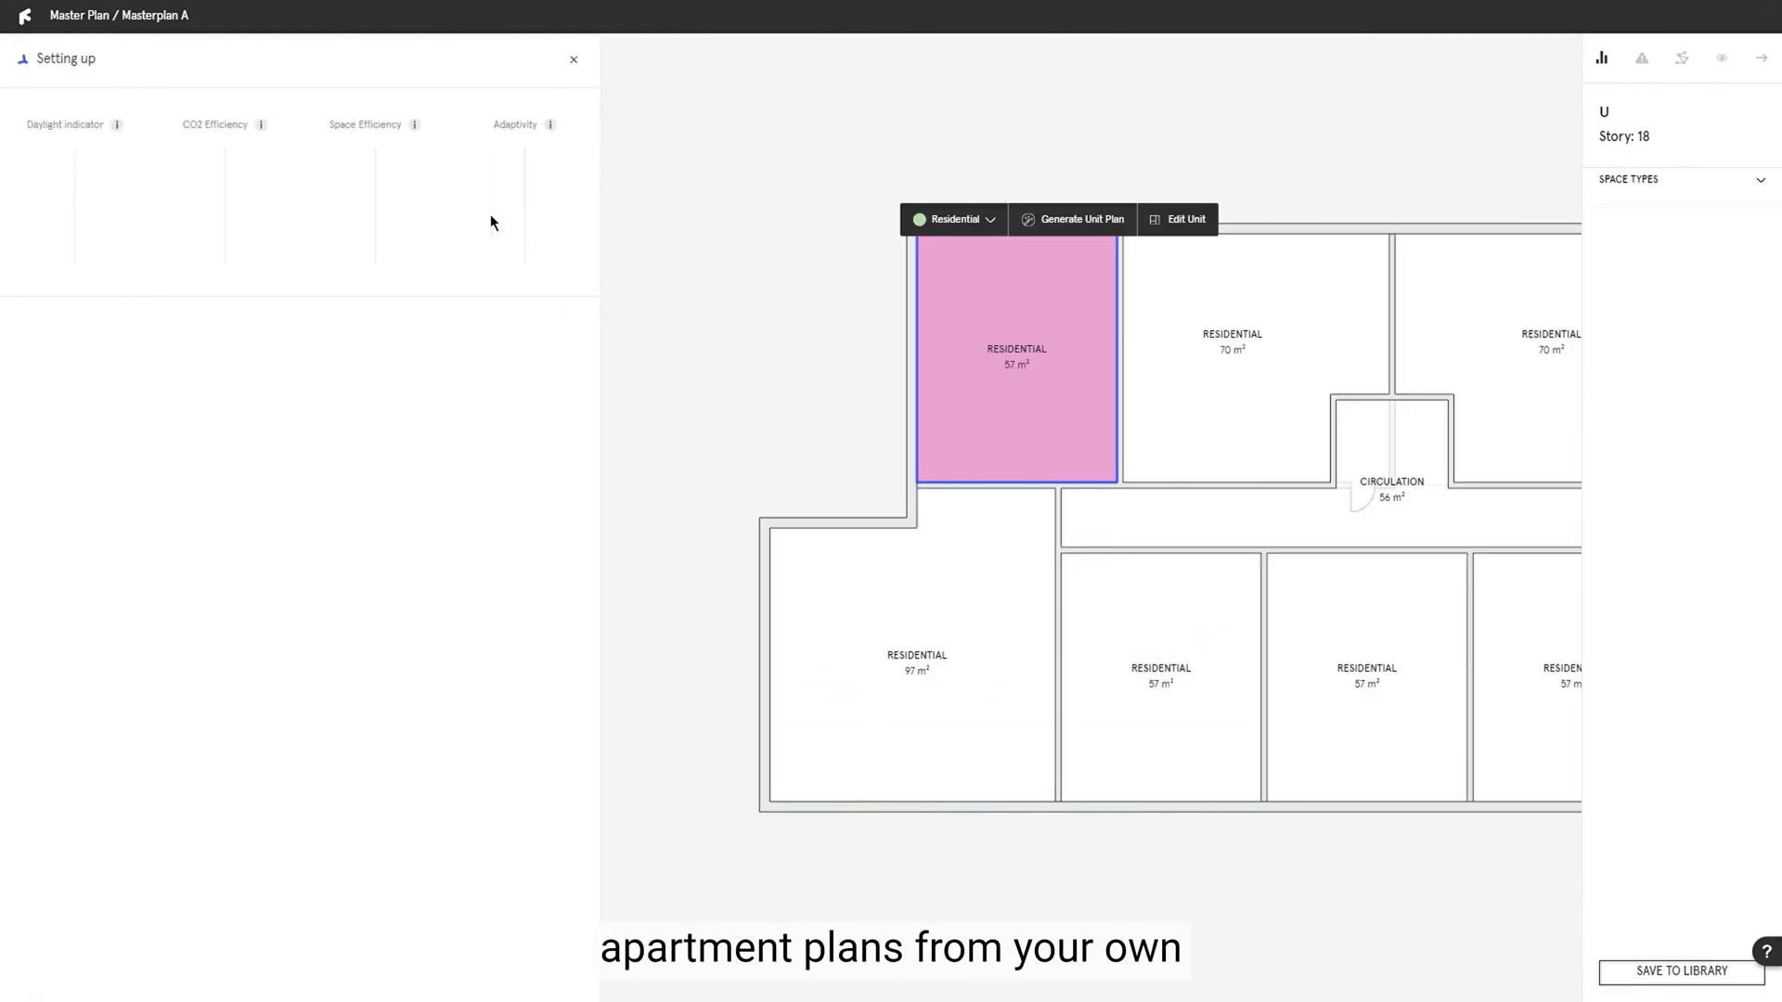
Generate unit plans, filter by room count, and assign a great-room/bed/kitchen/bath plan to the 57 m² unit.
click(1073, 219)
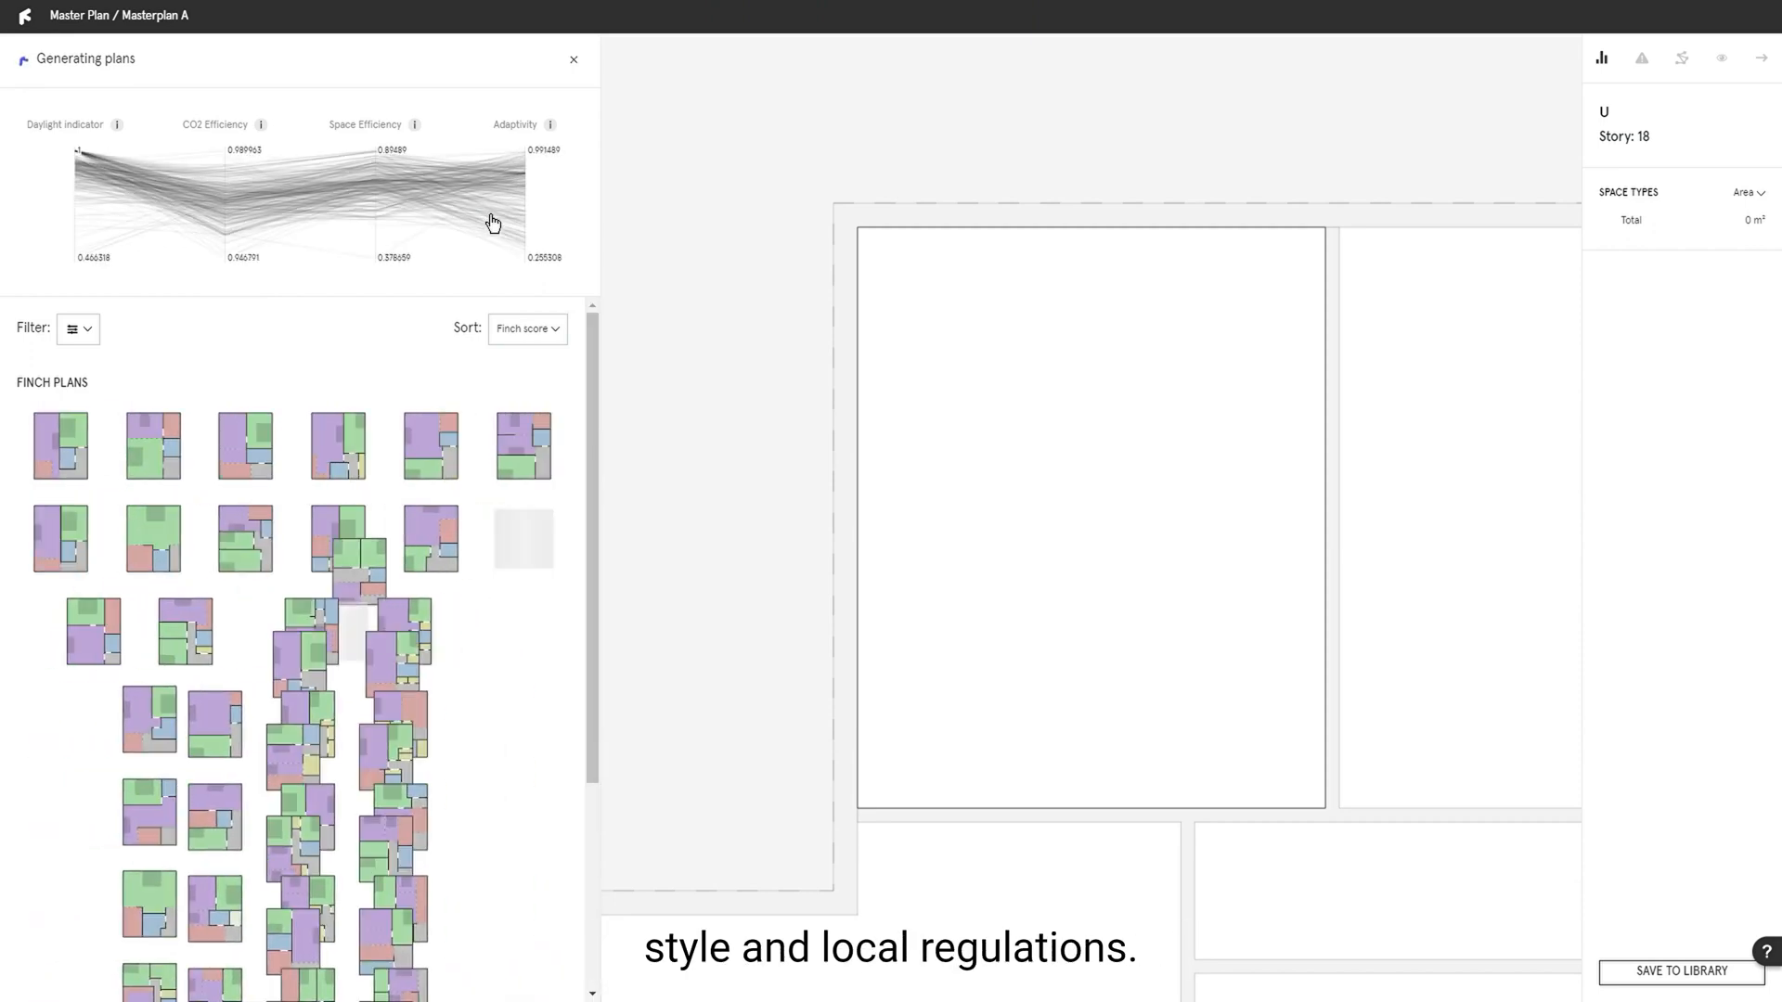
click(78, 329)
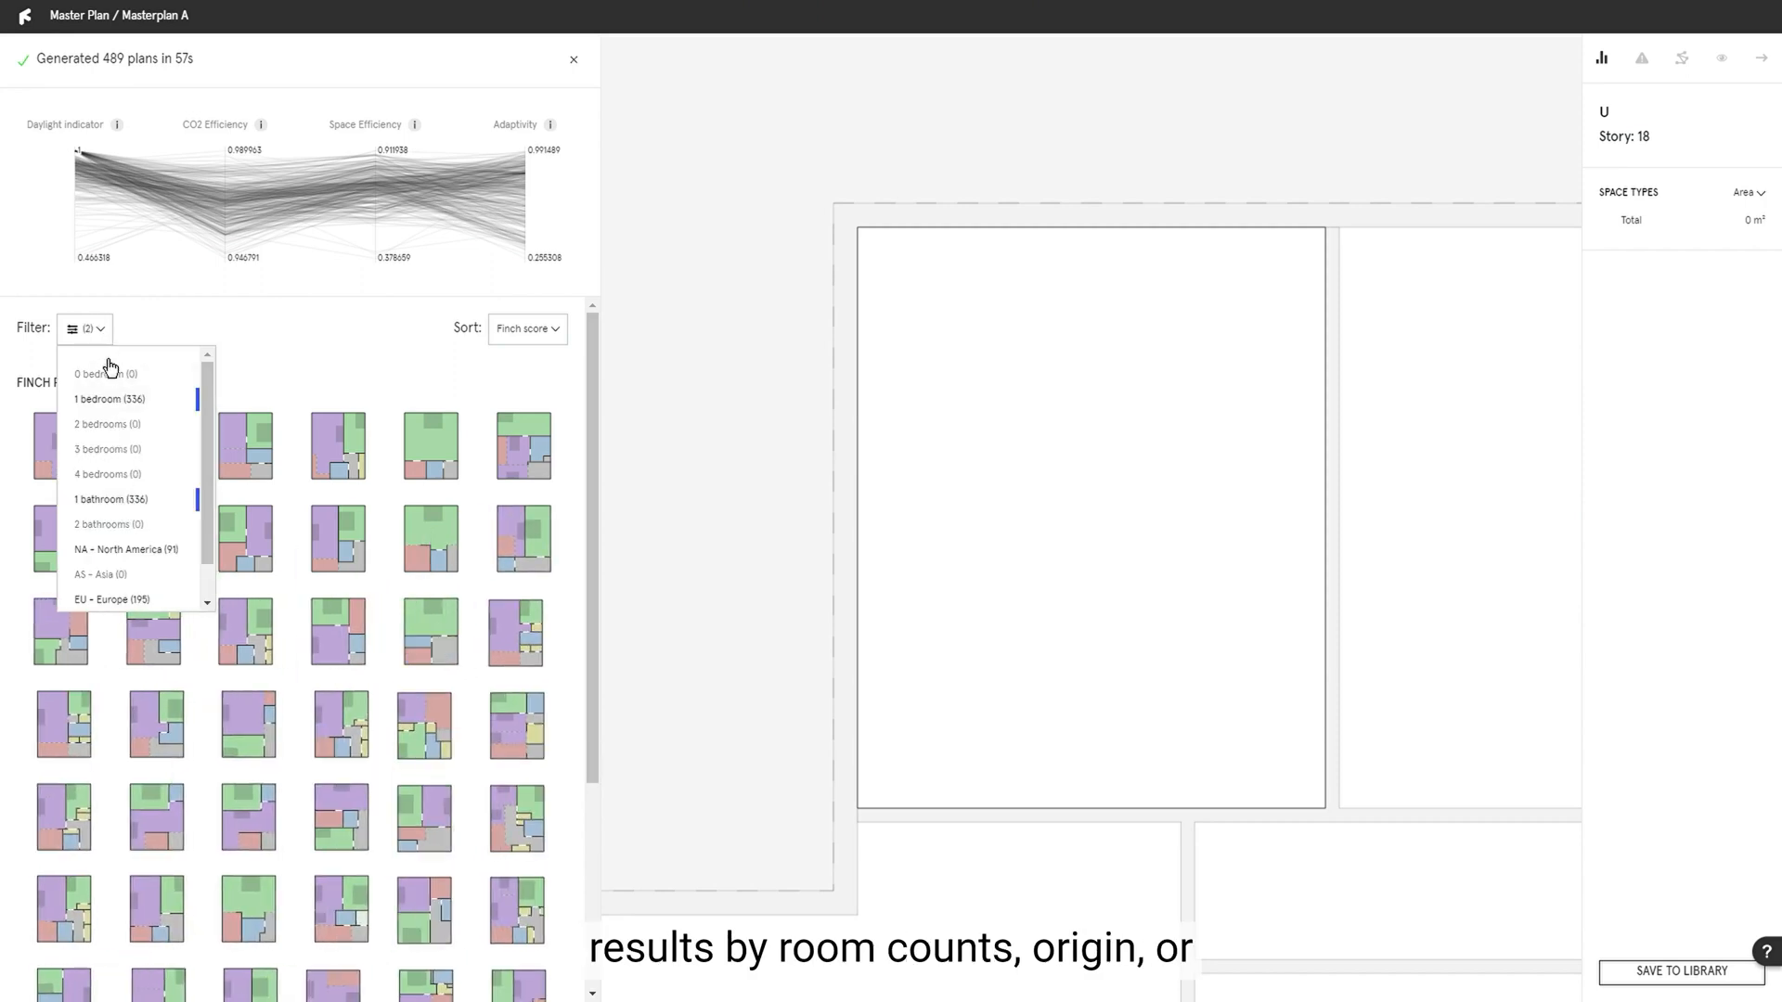
click(245, 445)
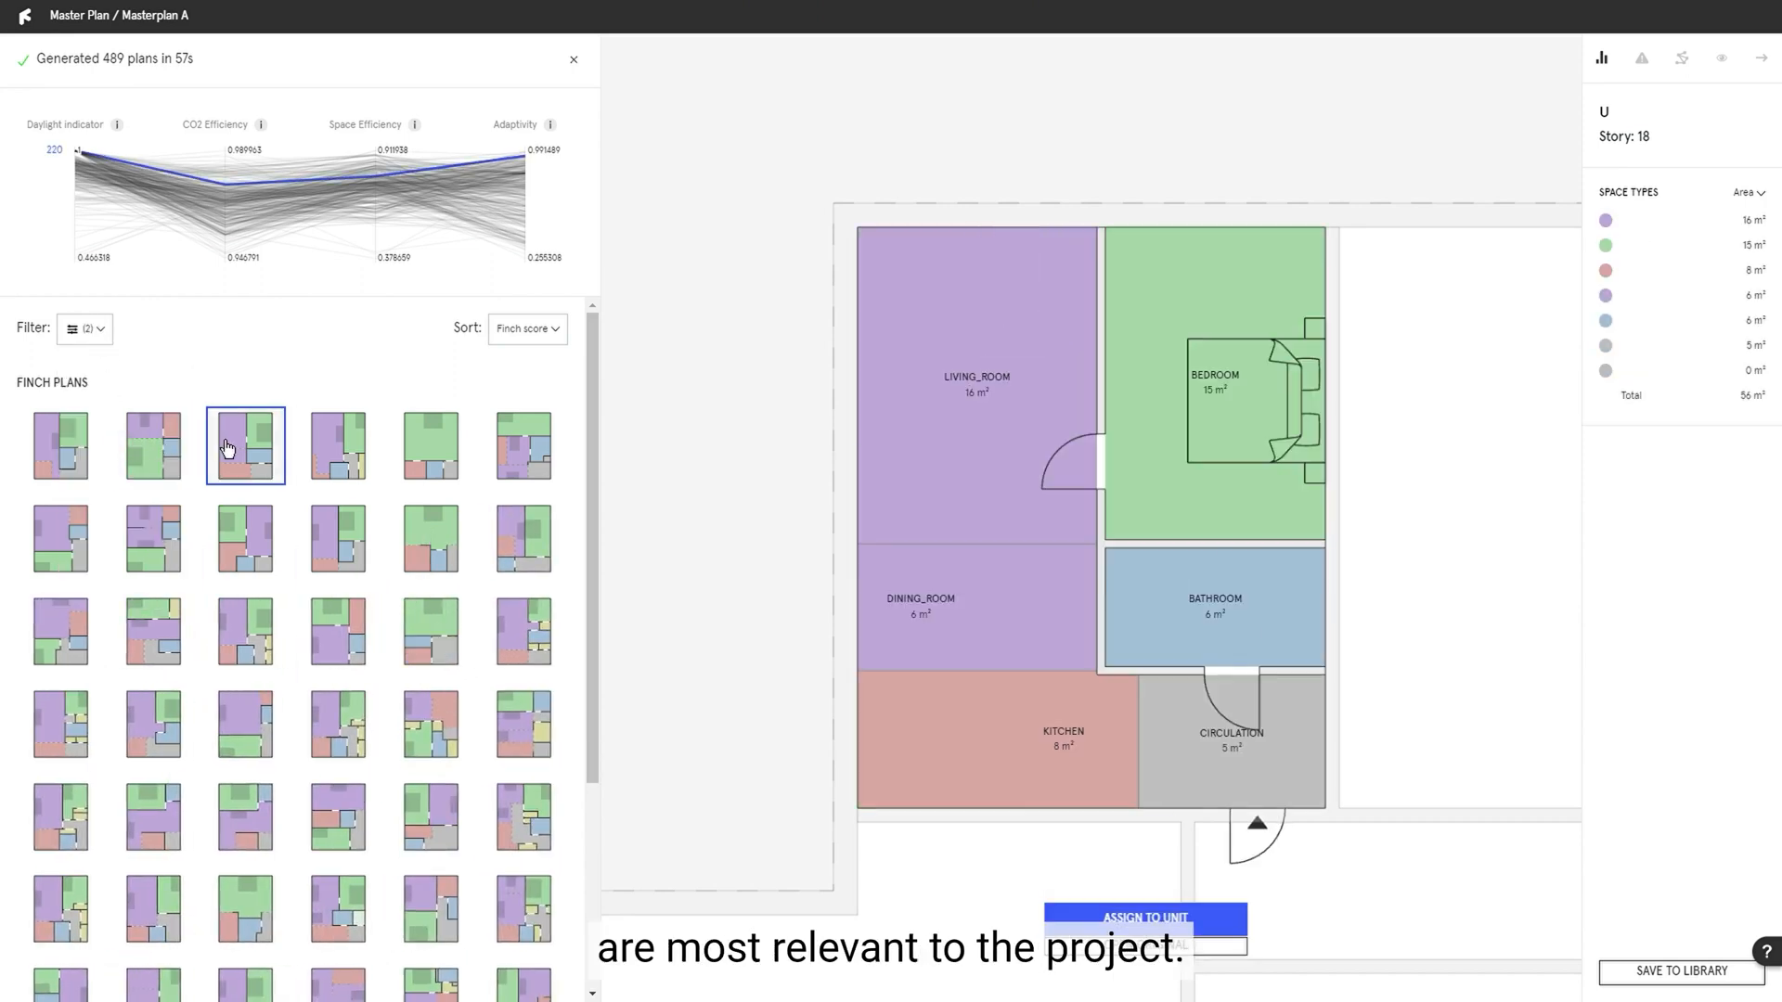
click(245, 631)
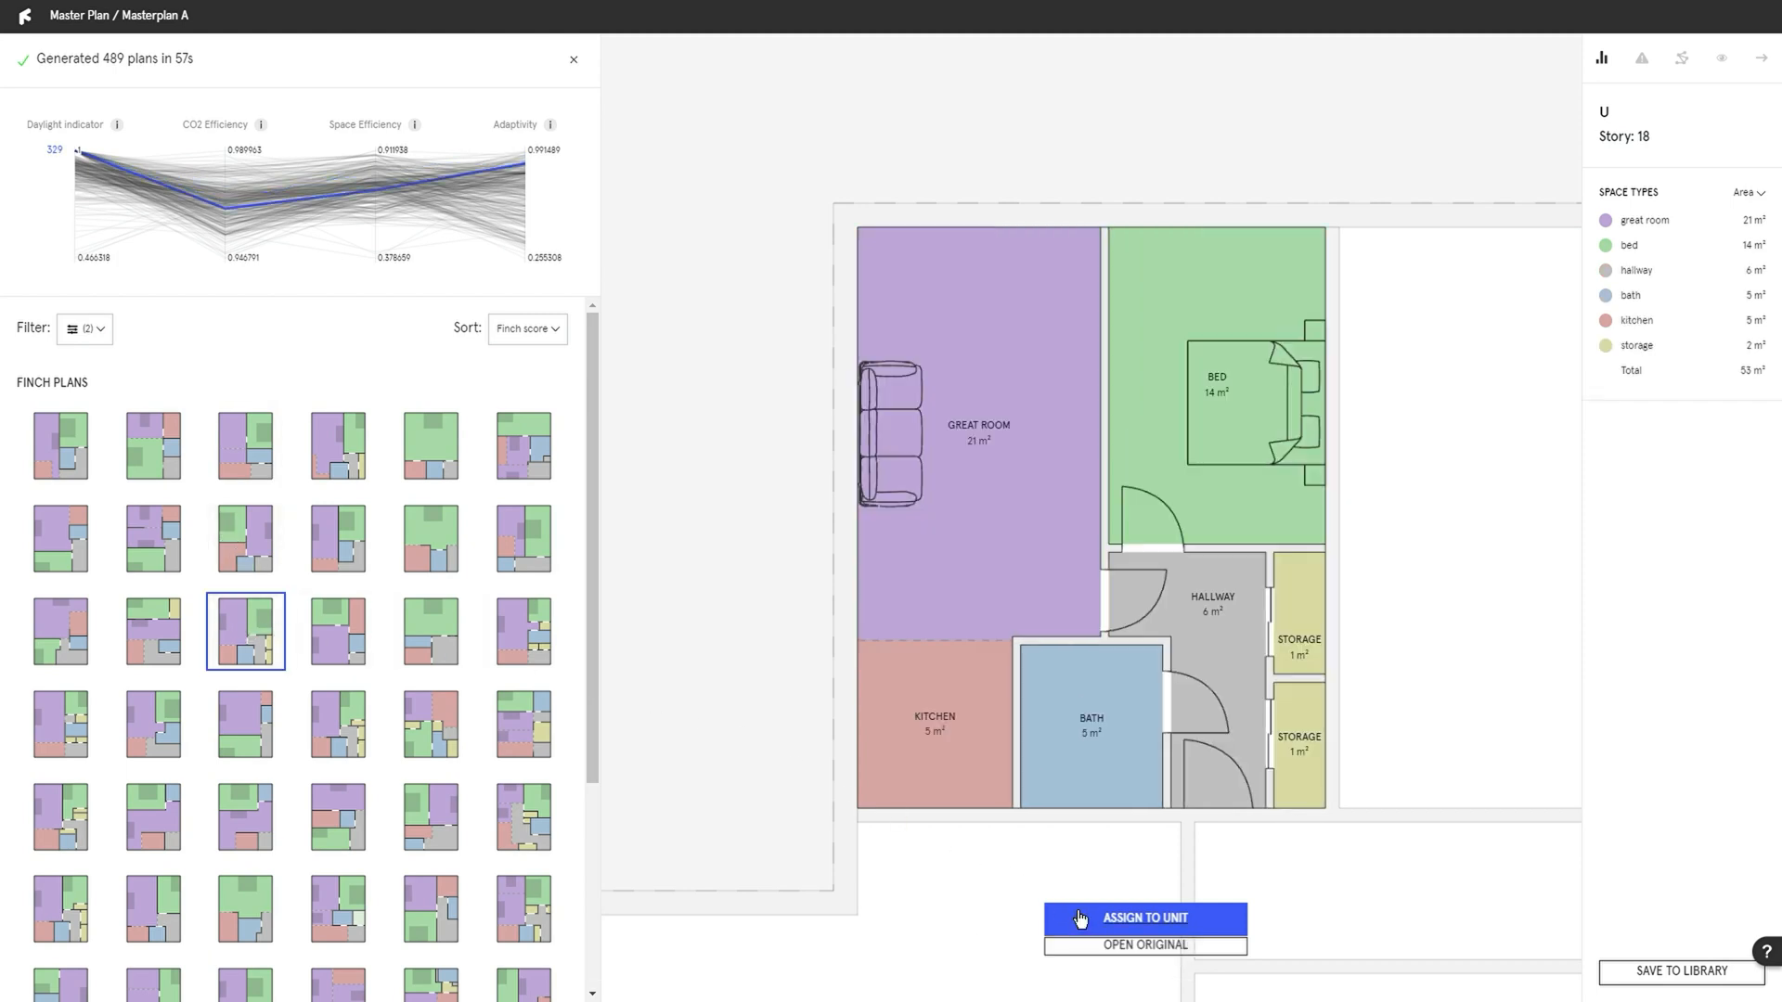
click(1144, 916)
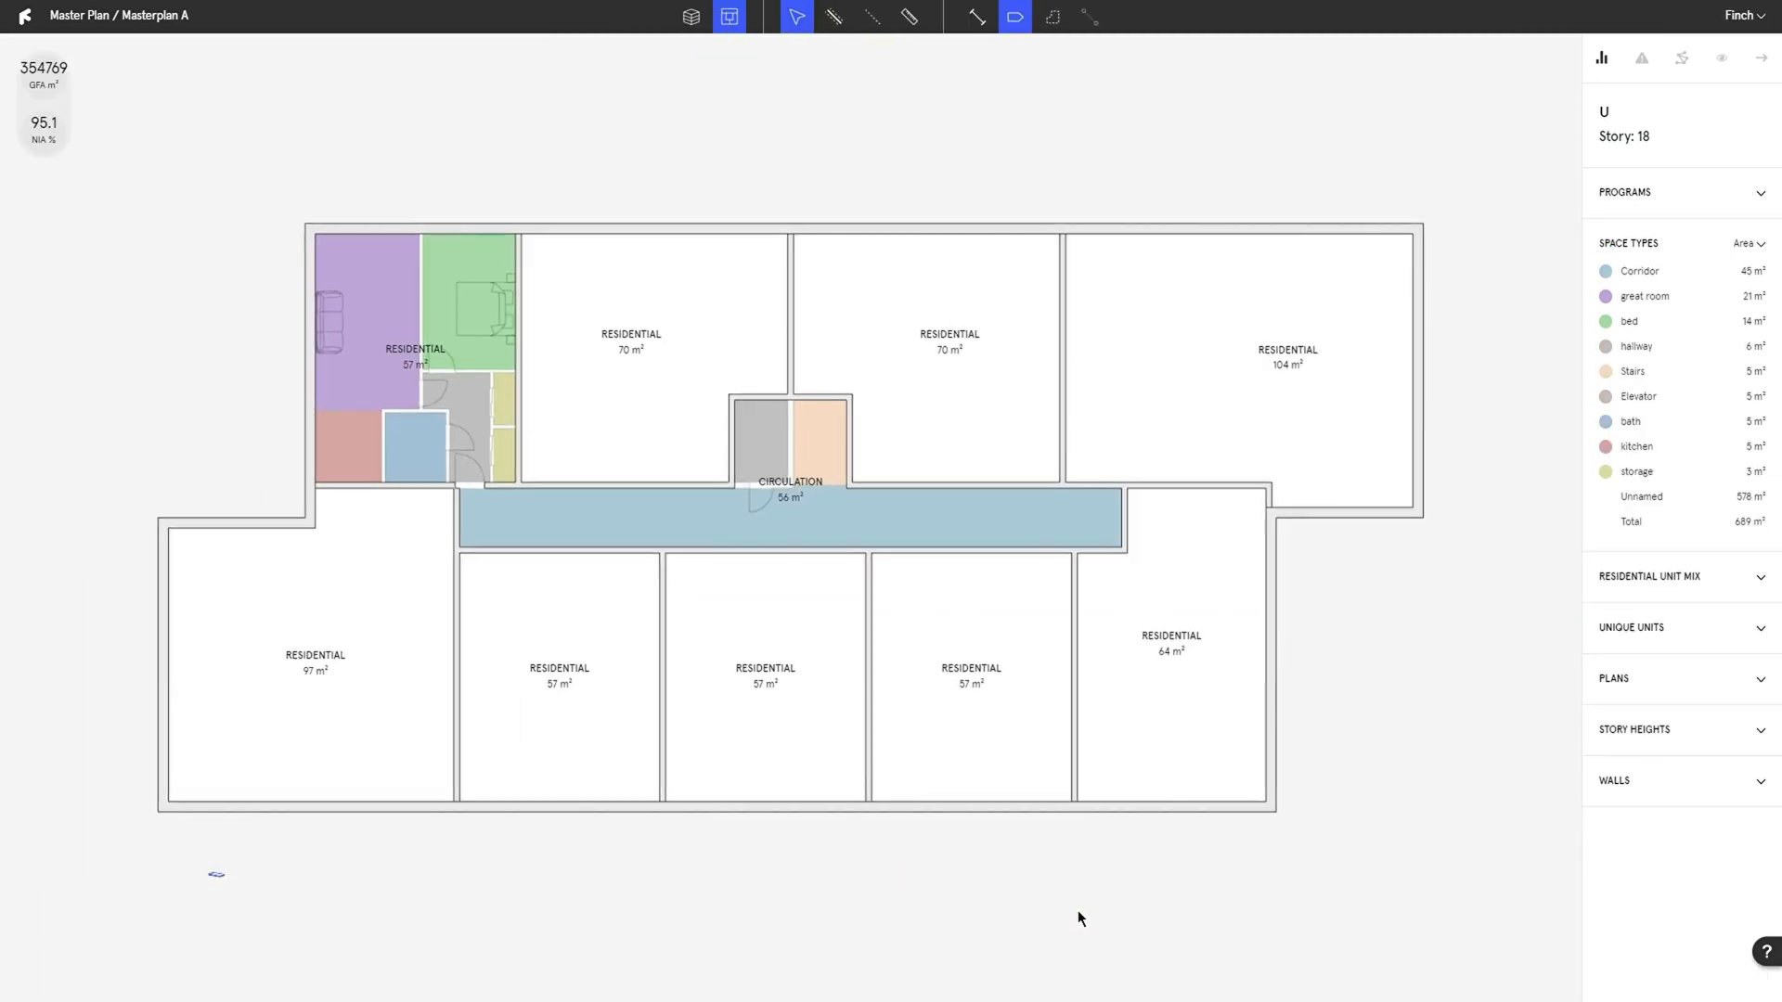
Assign plans to the remaining units and show the Space Types area totals for the filled floorplate.
click(413, 358)
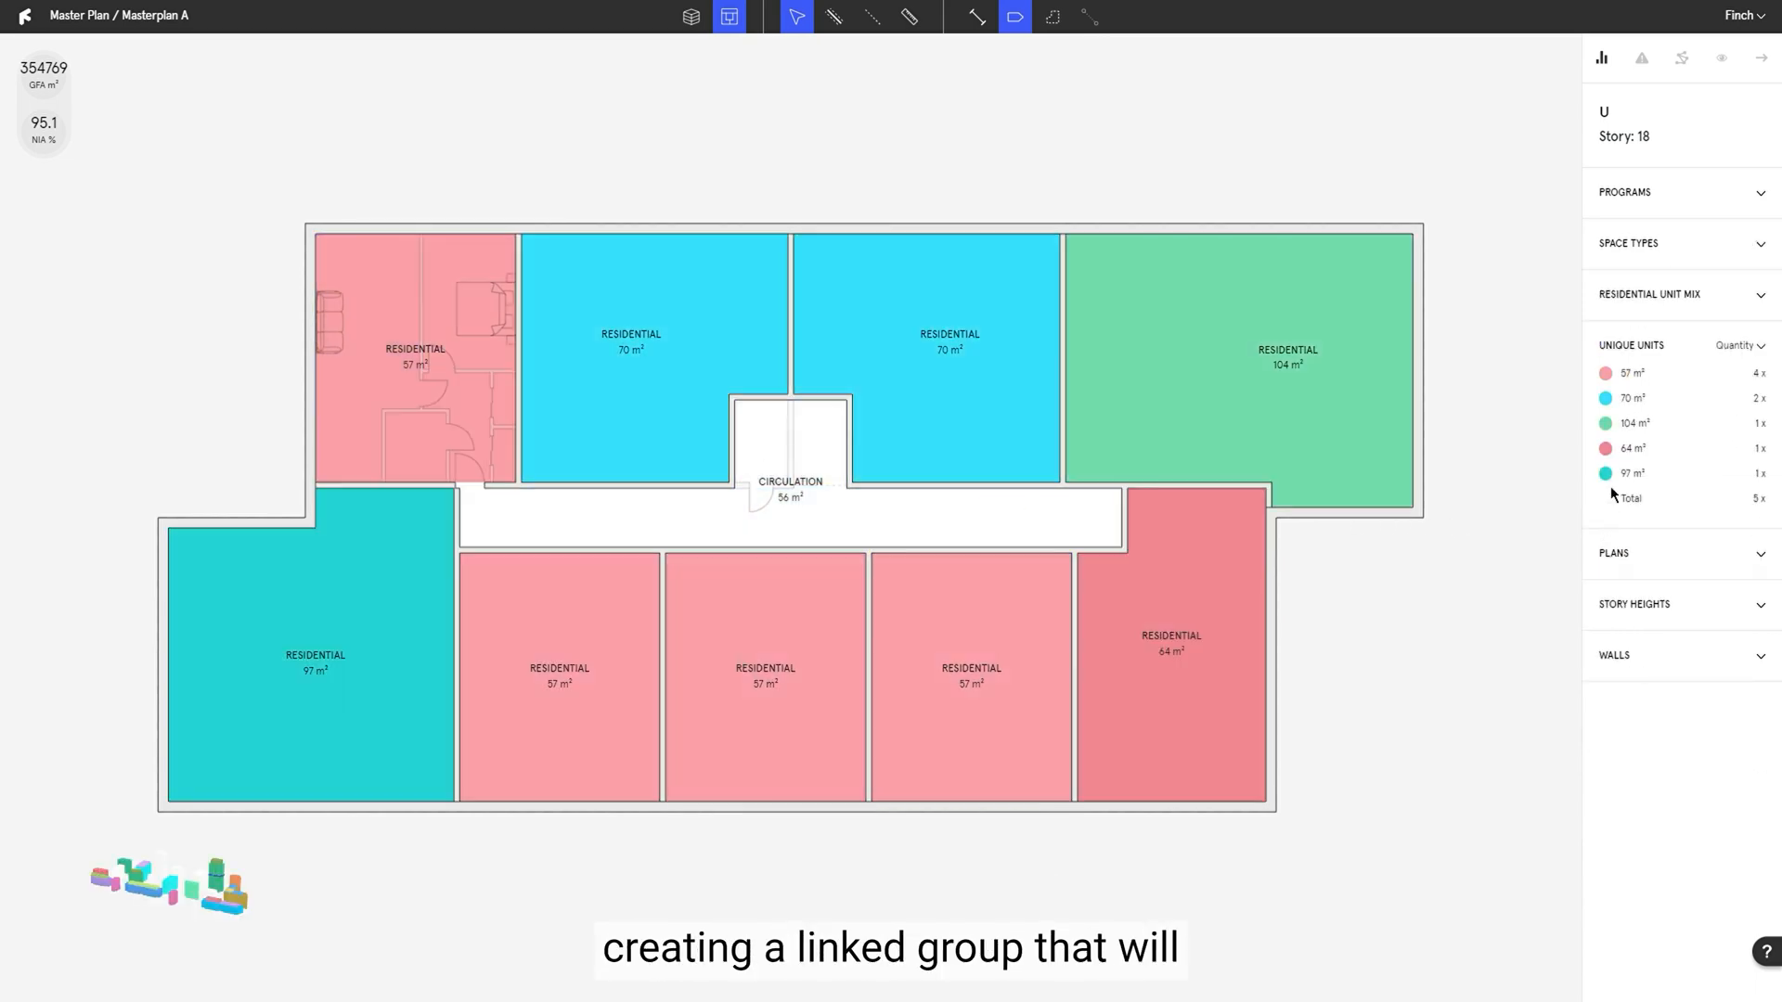
click(1633, 373)
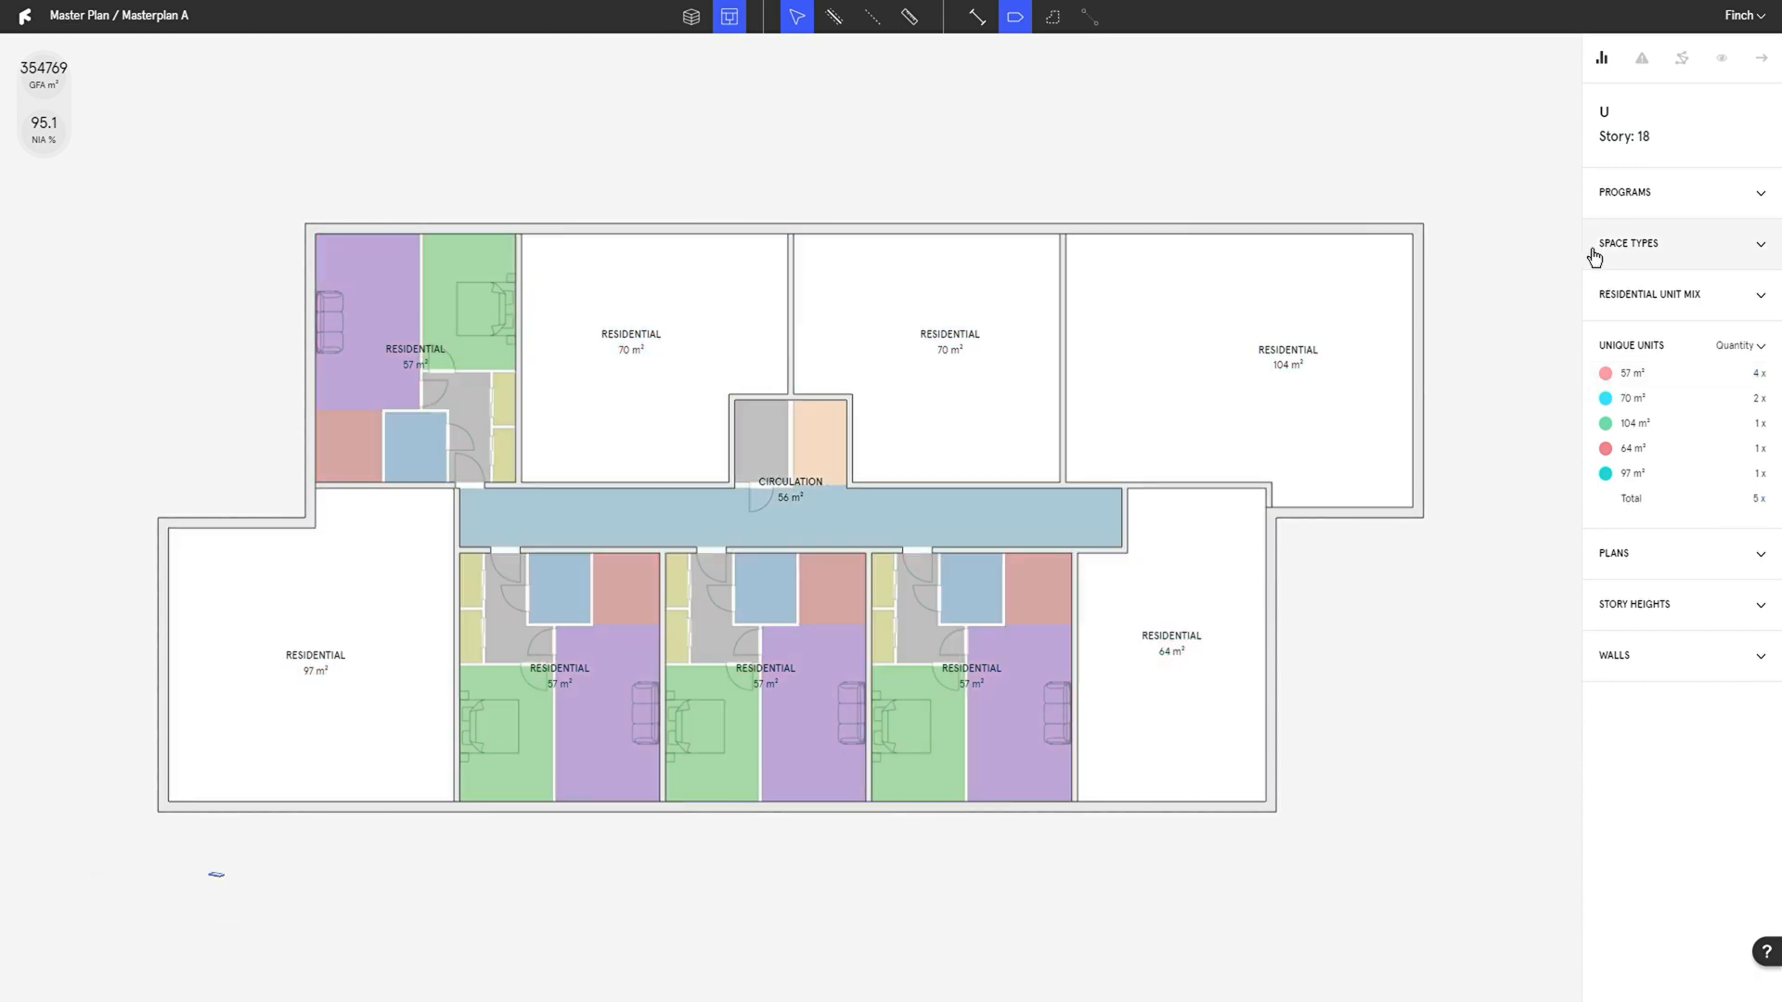
click(1628, 243)
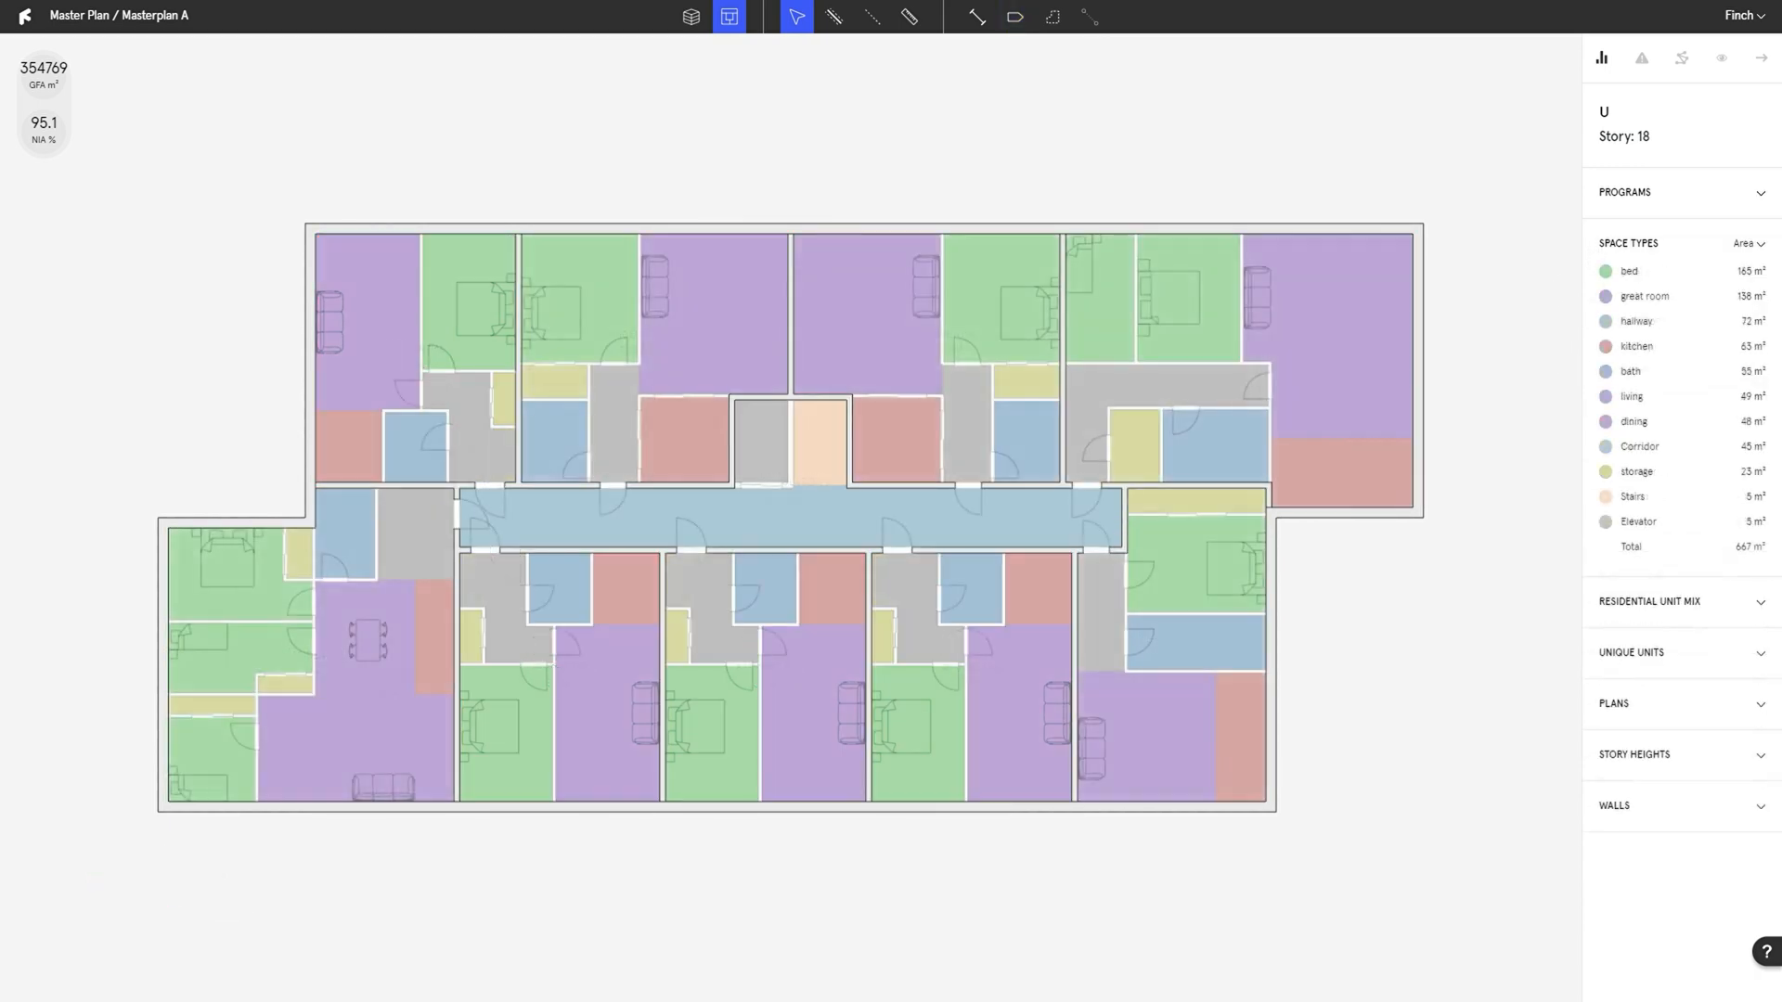